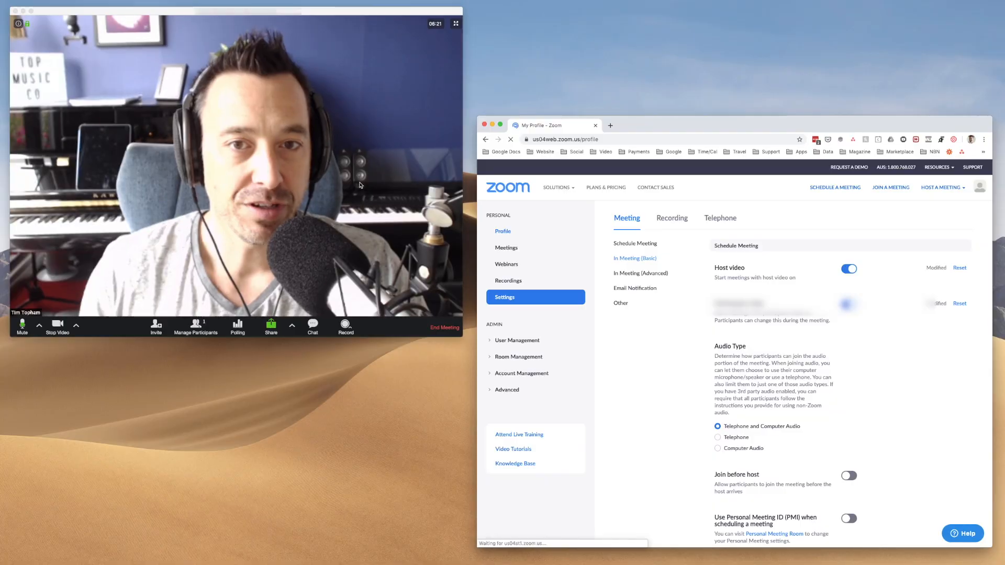
Step: Go to the account Profile page in the Zoom web portal
left_click(502, 231)
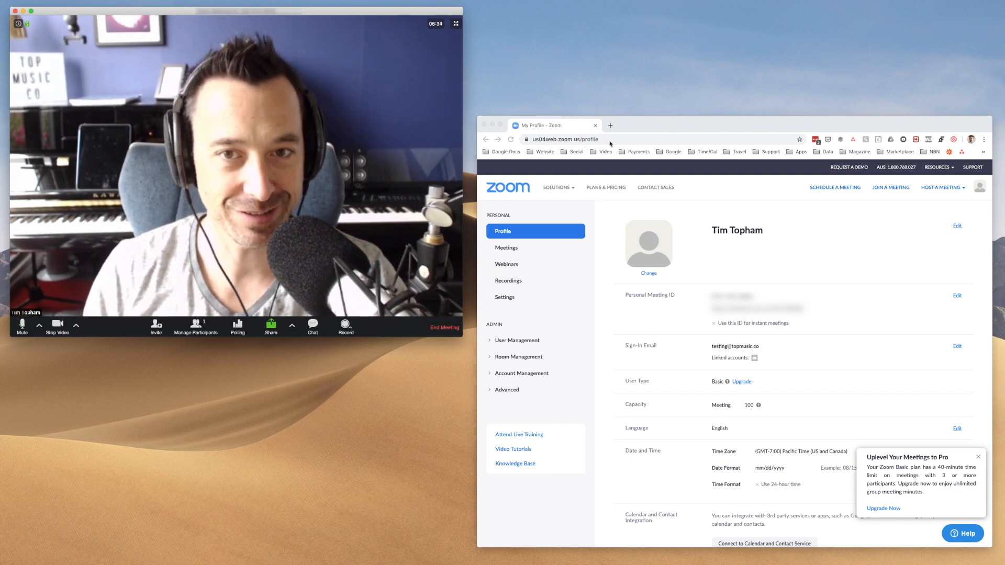
Step: Under In Meeting (Advanced) settings, switch the Waiting room toggle on
left_click(505, 298)
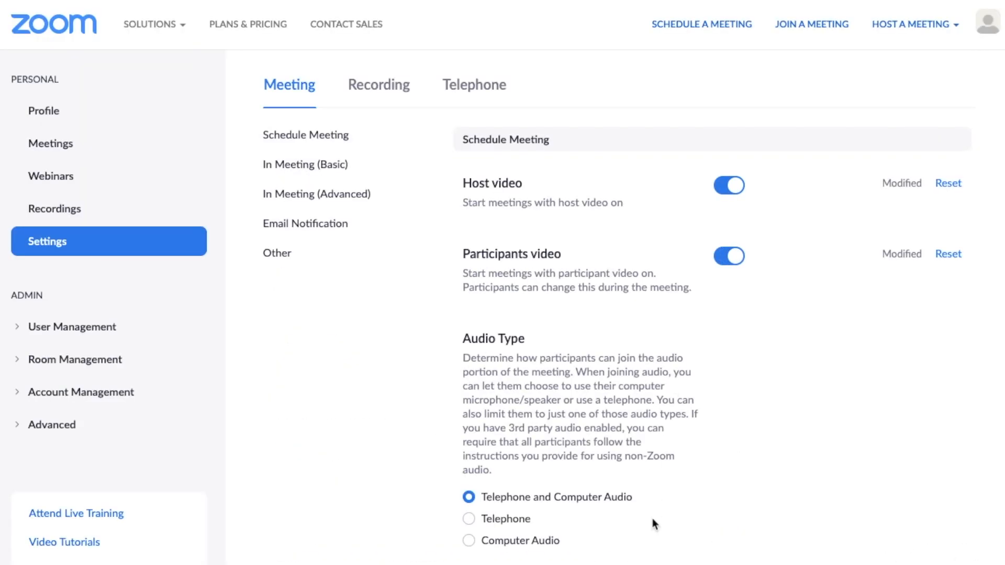
scroll("down", 3)
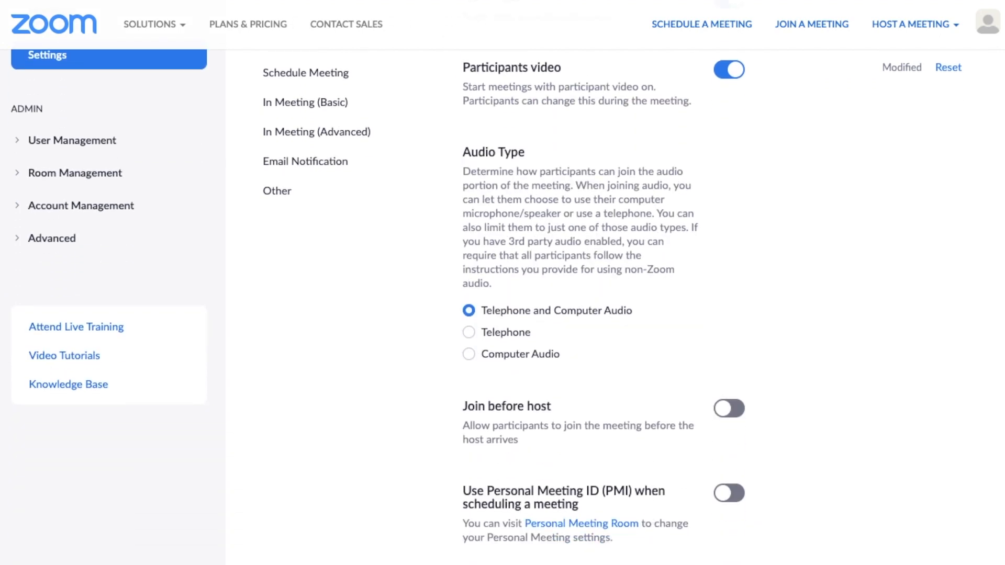
scroll("down", 3)
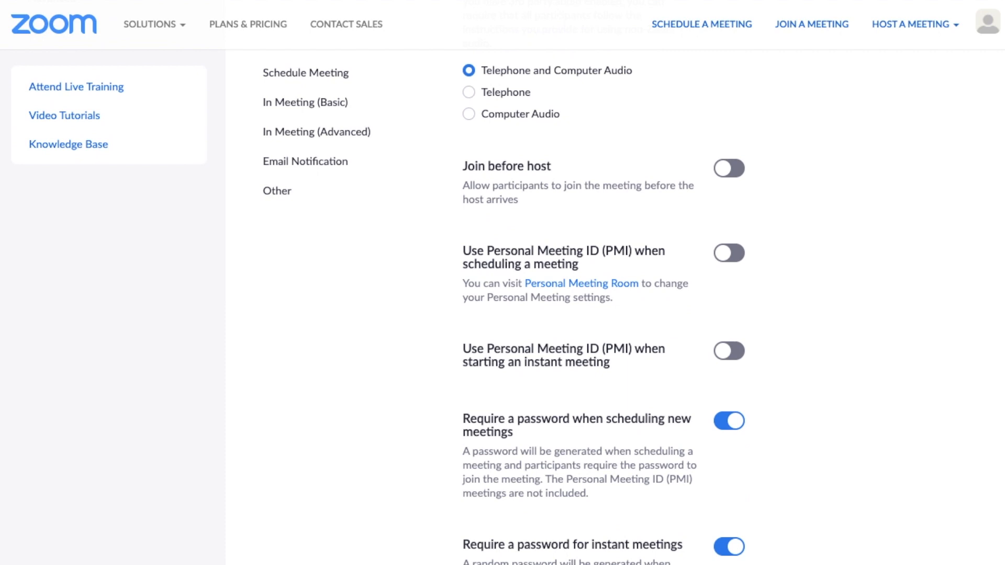
scroll("down", 3)
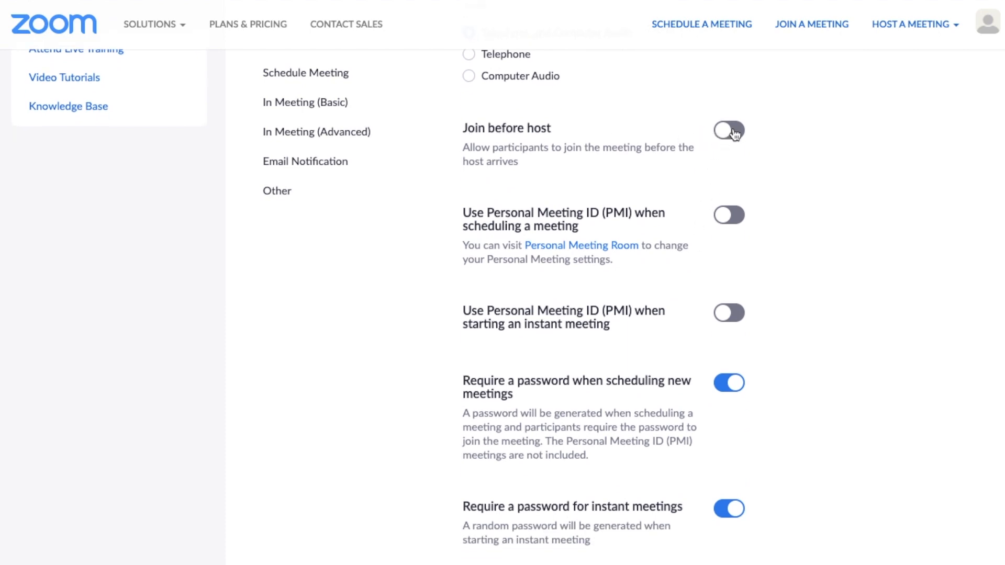
left_click(305, 103)
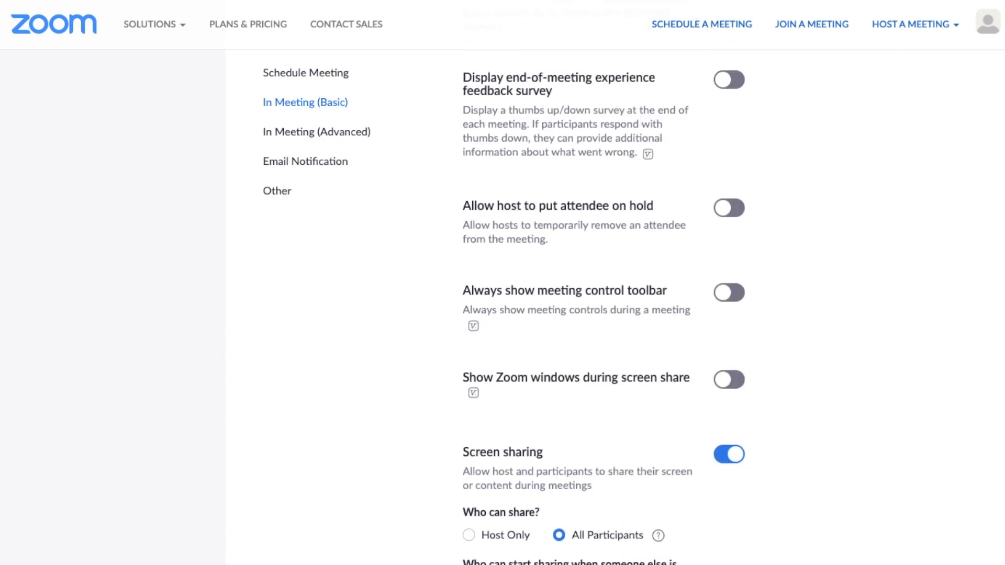
left_click(316, 132)
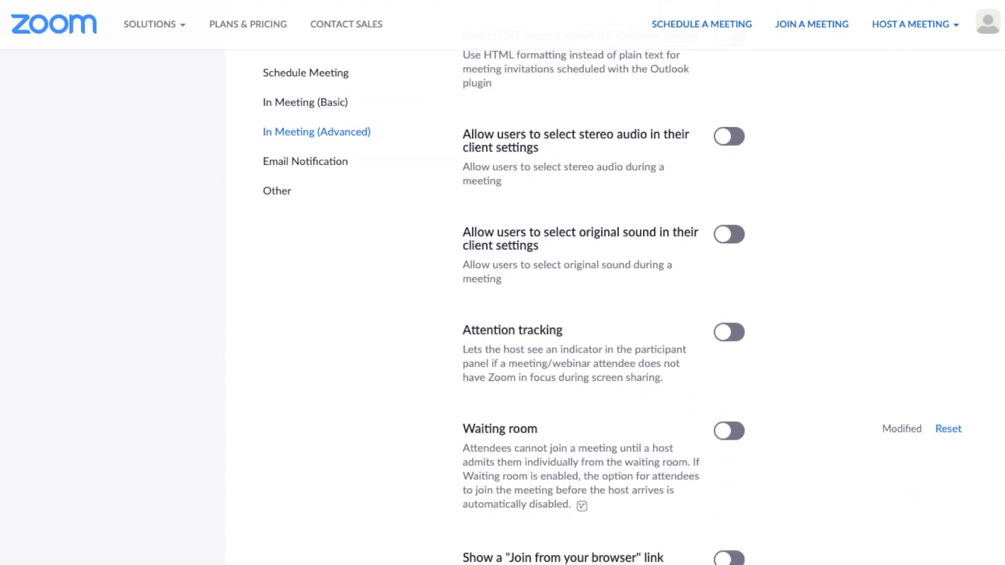
scroll("down", 3)
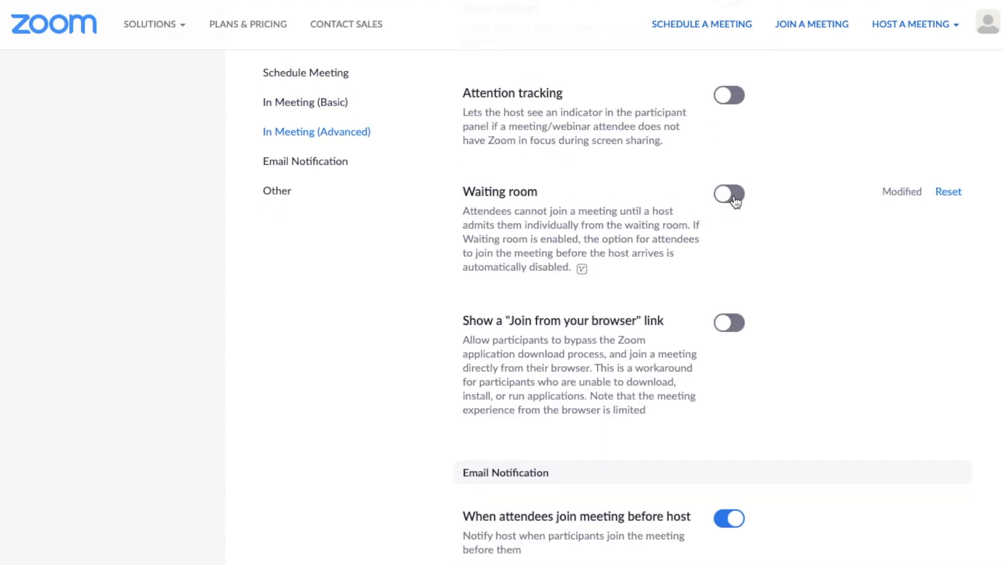
left_click(729, 195)
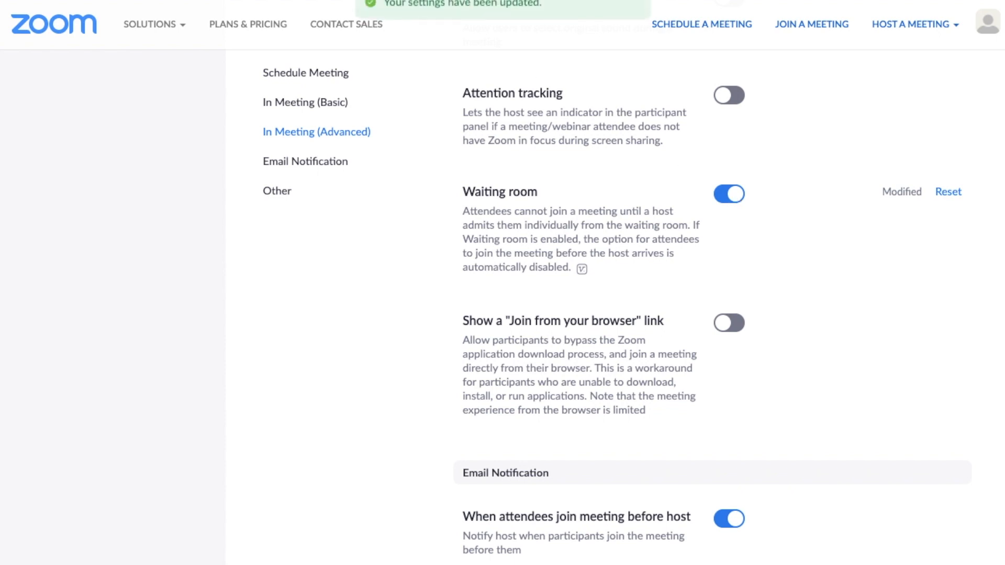
mouse_move(629, 278)
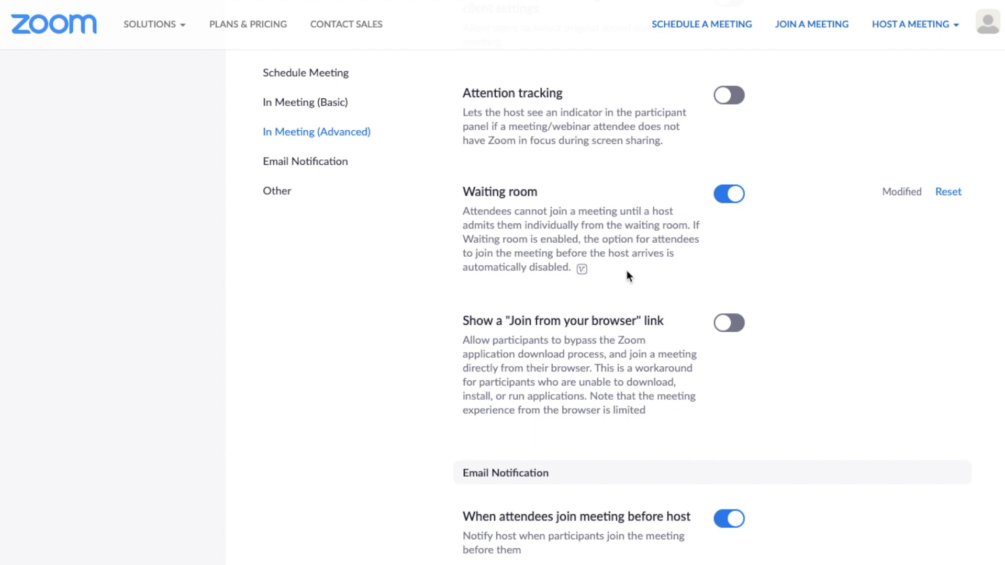
mouse_move(664, 465)
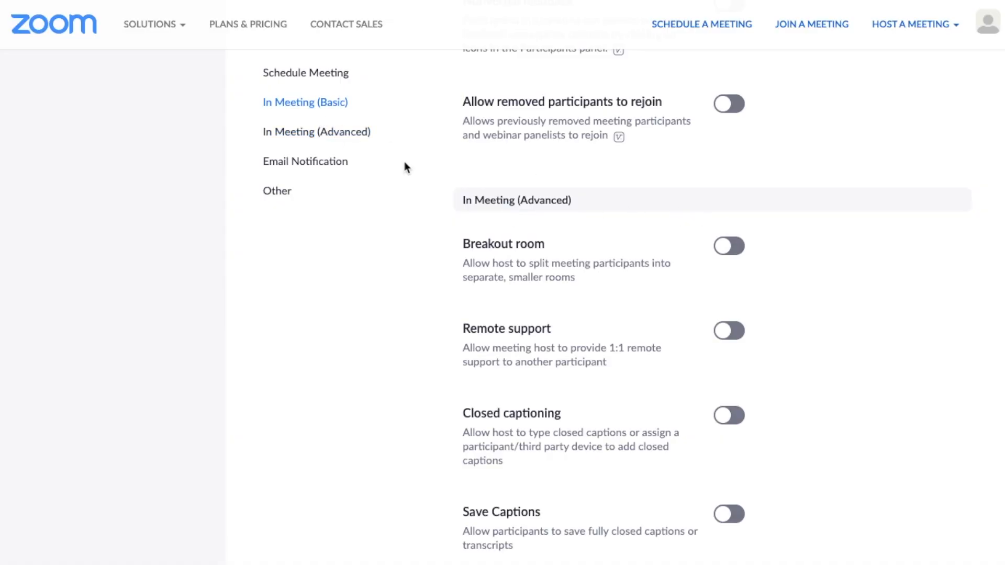
Step: Enable Breakout room and allow the host to assign participants when scheduling
left_click(728, 246)
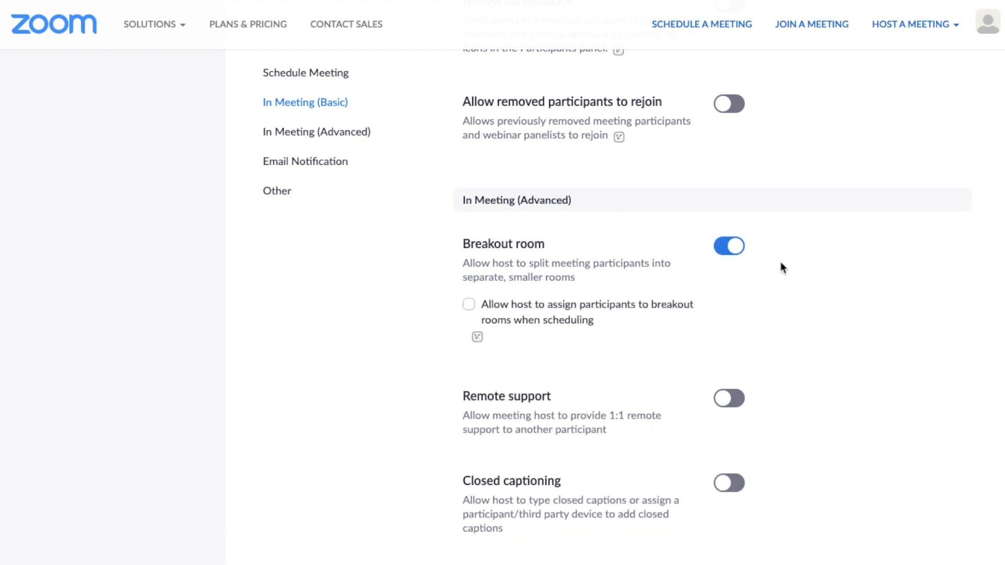
left_click(729, 246)
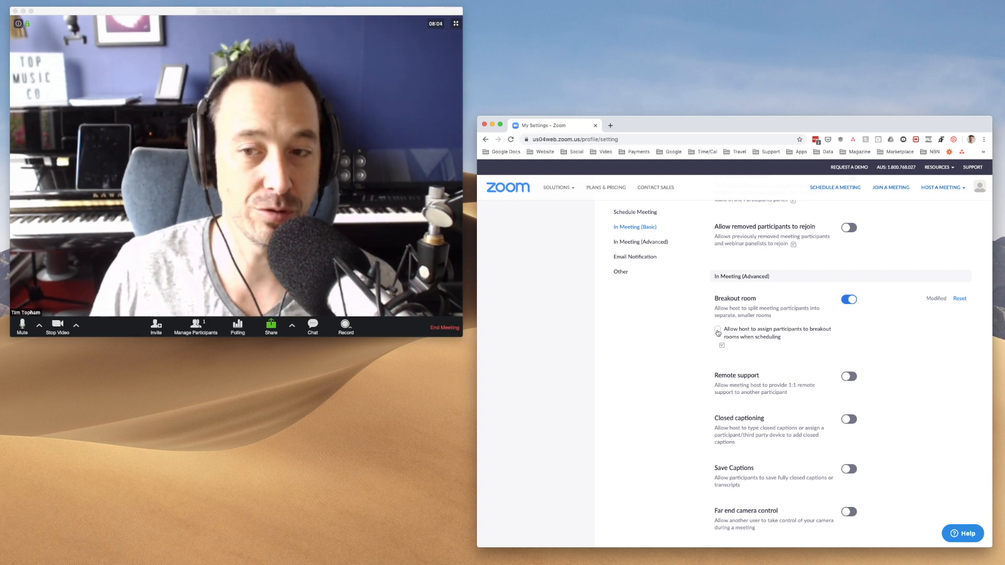
Step: From Manage Participants, admit the person waiting in the waiting room
left_click(718, 330)
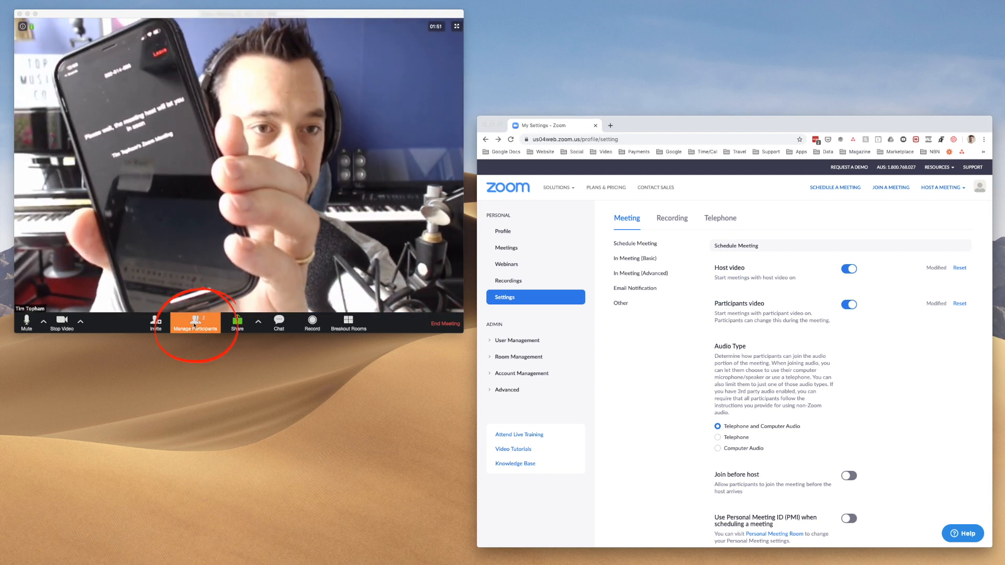
left_click(195, 323)
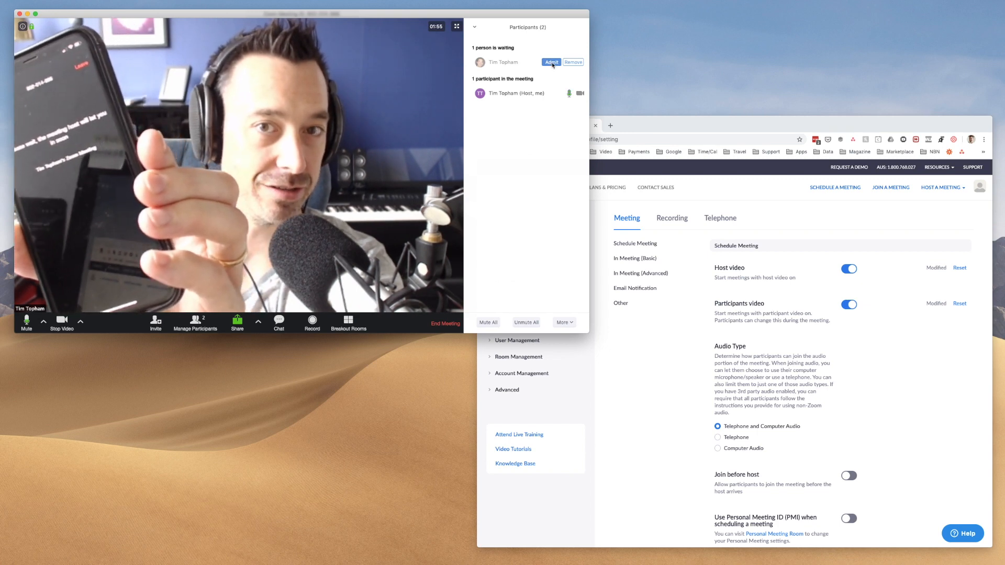
left_click(550, 61)
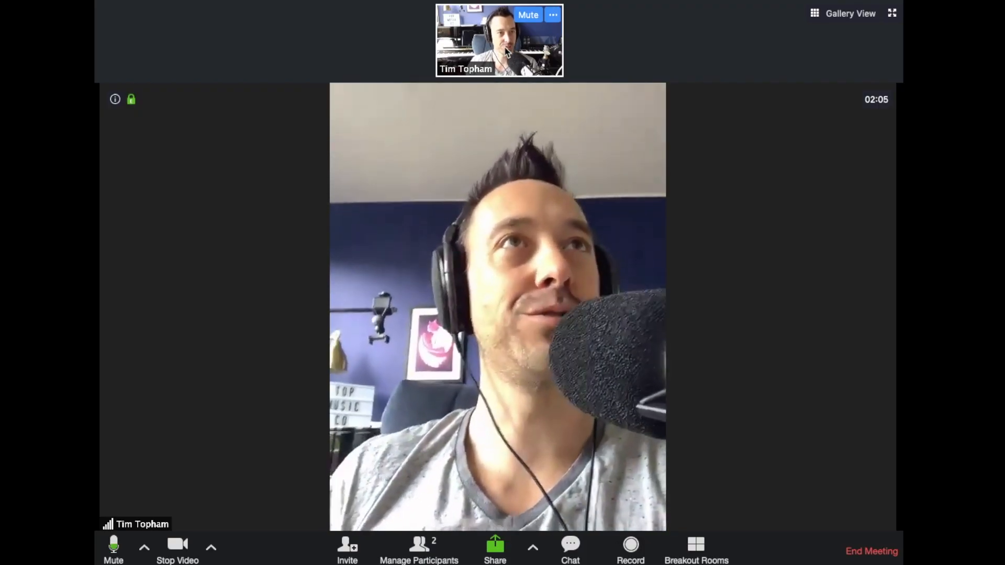
mouse_move(851, 21)
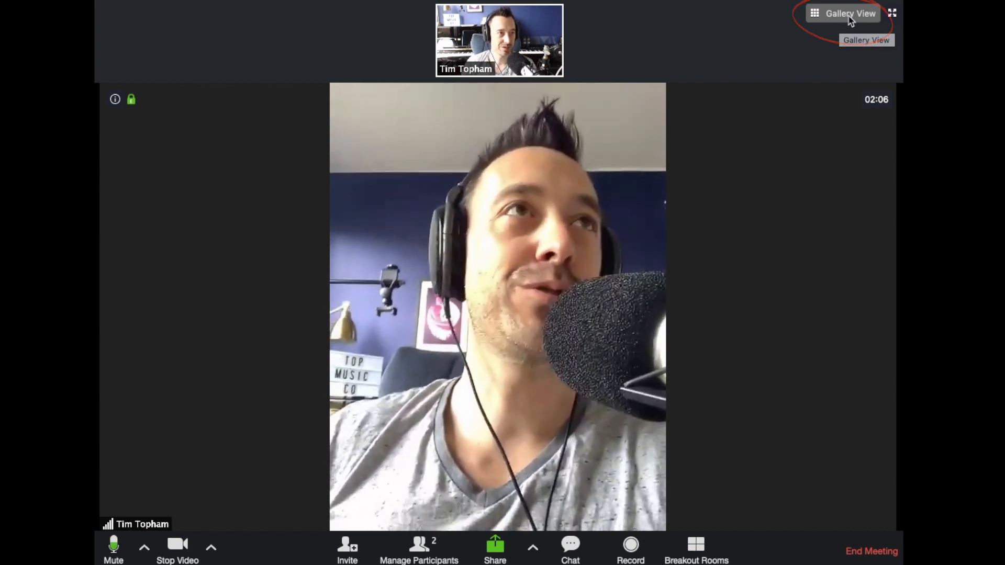
Step: Switch the meeting to Gallery View and close the Participants panel
left_click(842, 13)
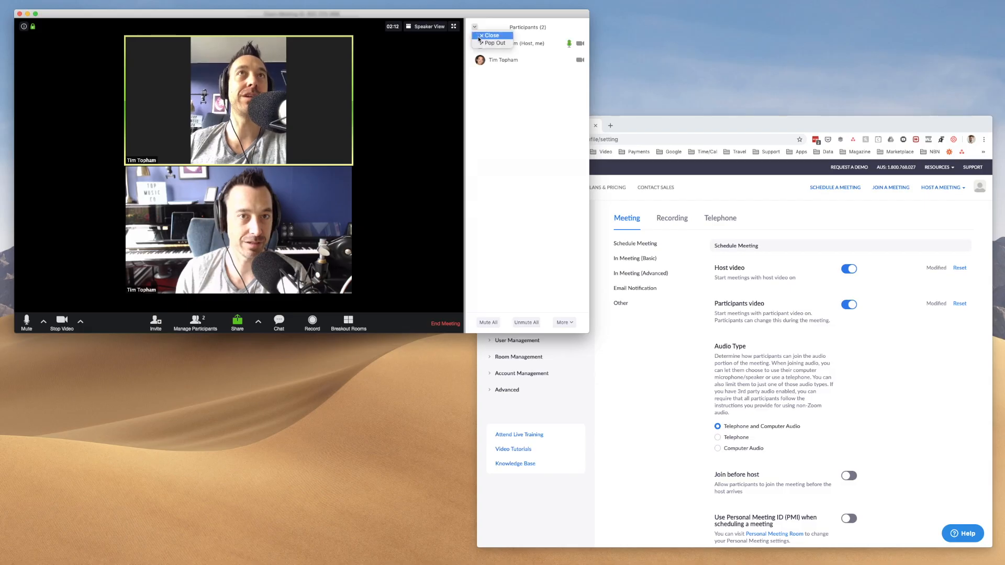
left_click(490, 36)
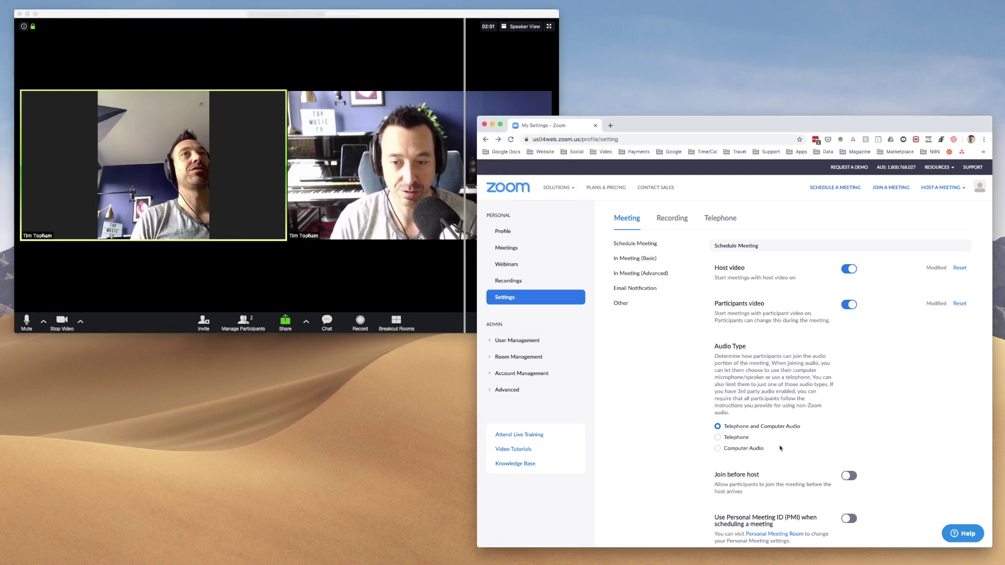
scroll("down", 3)
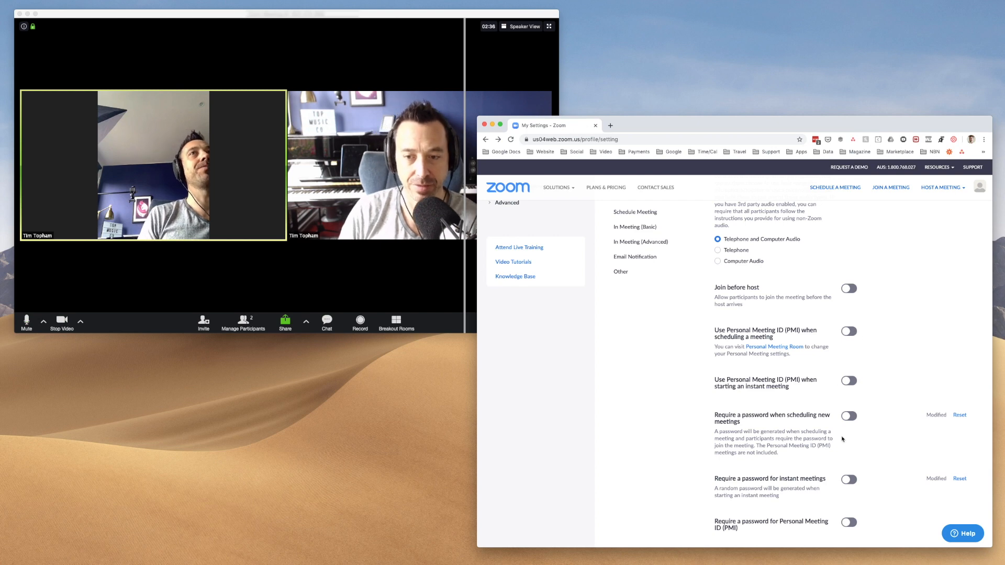
scroll("down", 3)
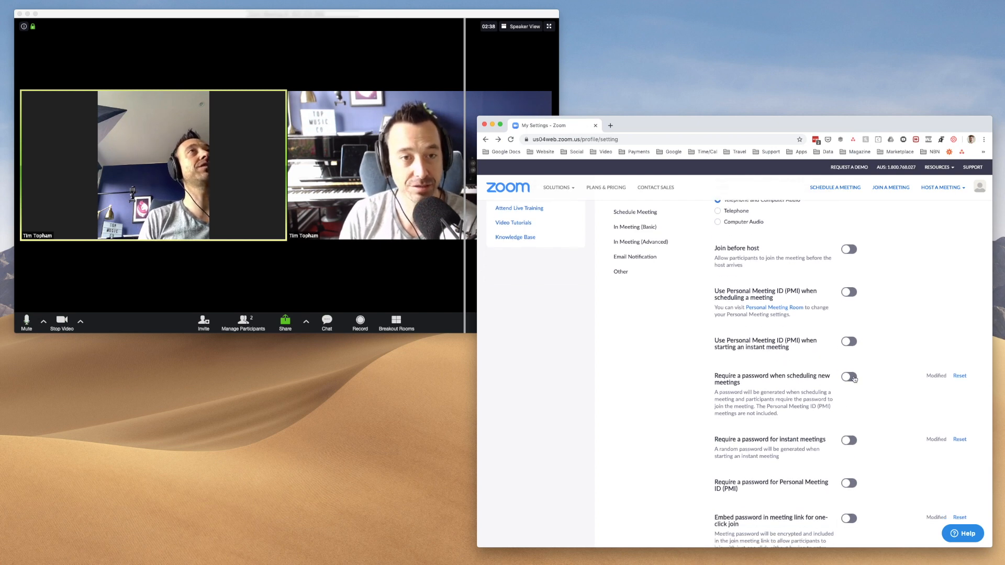
left_click(849, 377)
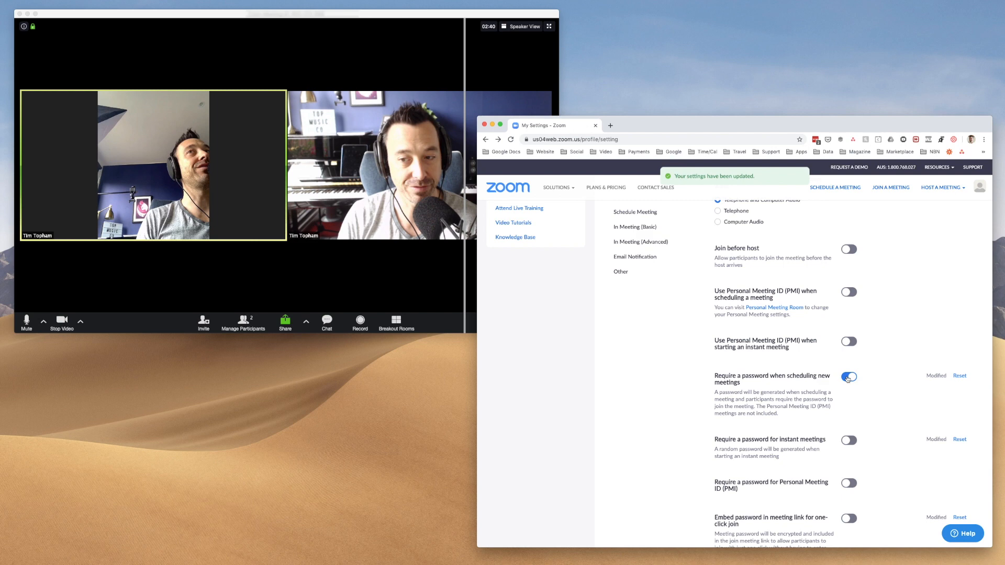
left_click(849, 377)
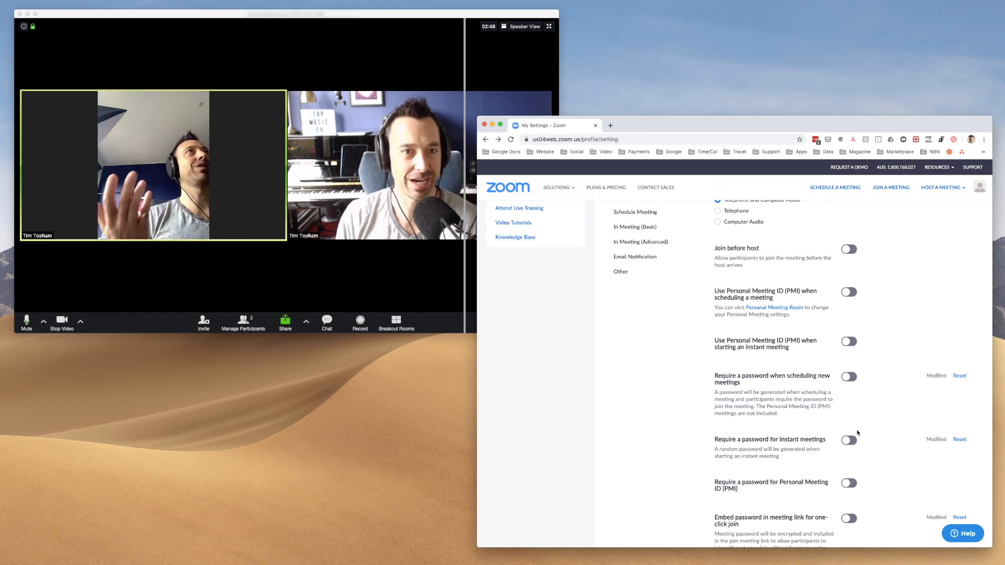
scroll("down", 3)
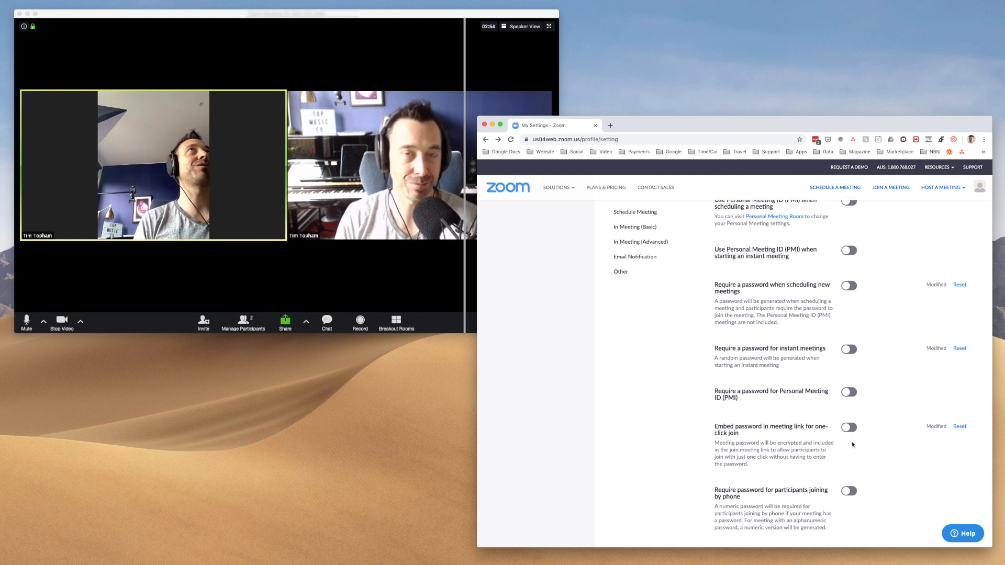
scroll("down", 3)
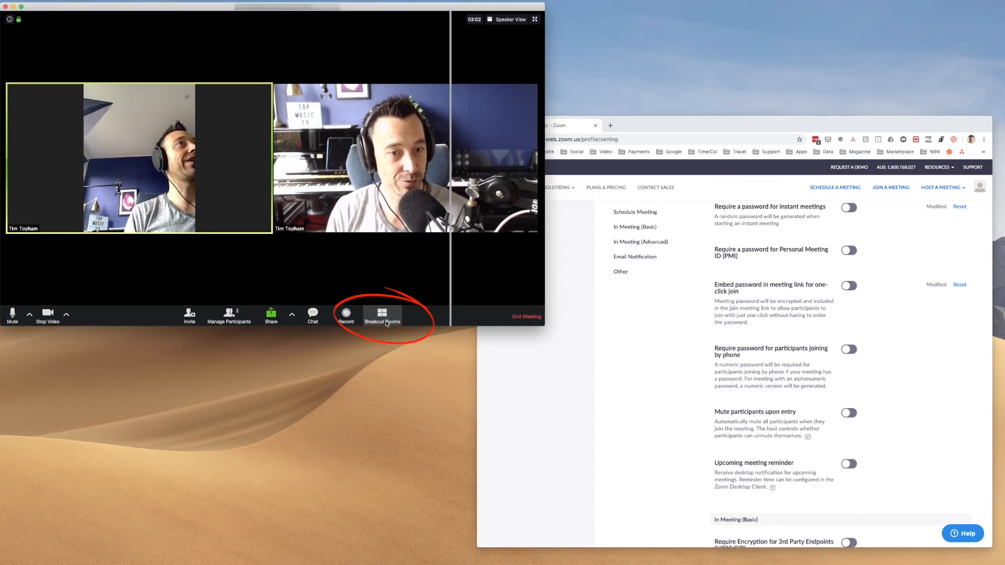
Step: Create 1 breakout room with participants assigned automatically
left_click(383, 316)
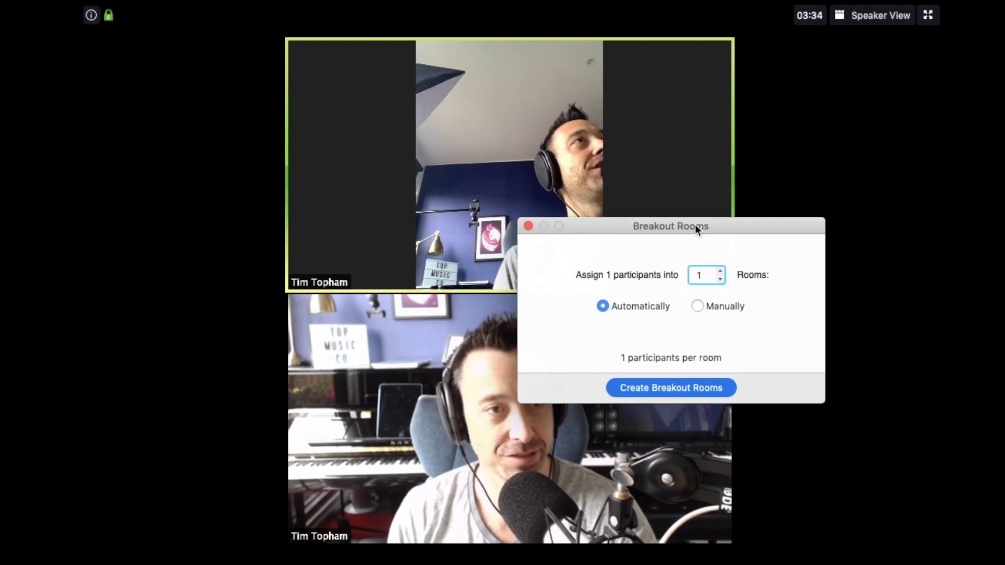
mouse_move(623, 295)
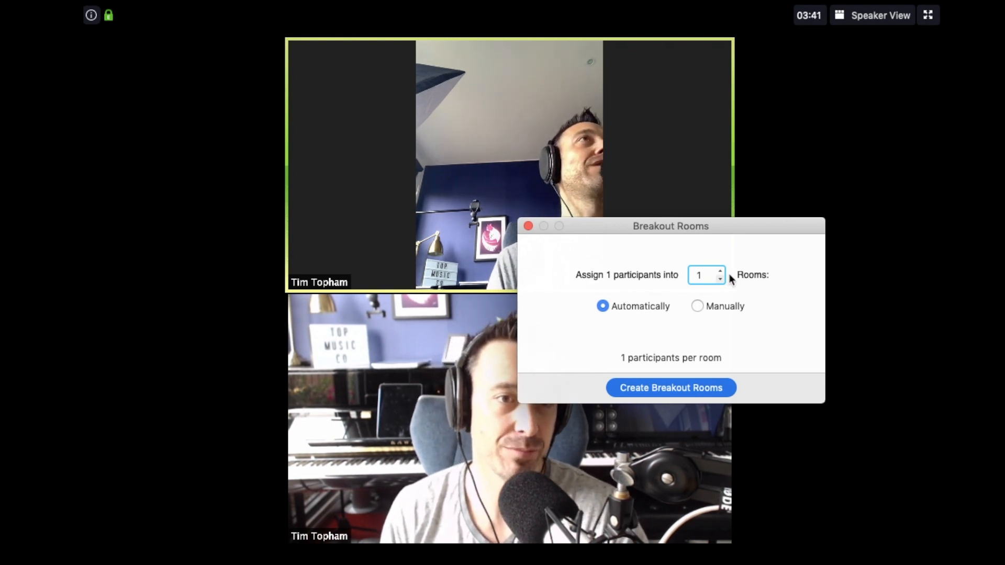
left_click(720, 270)
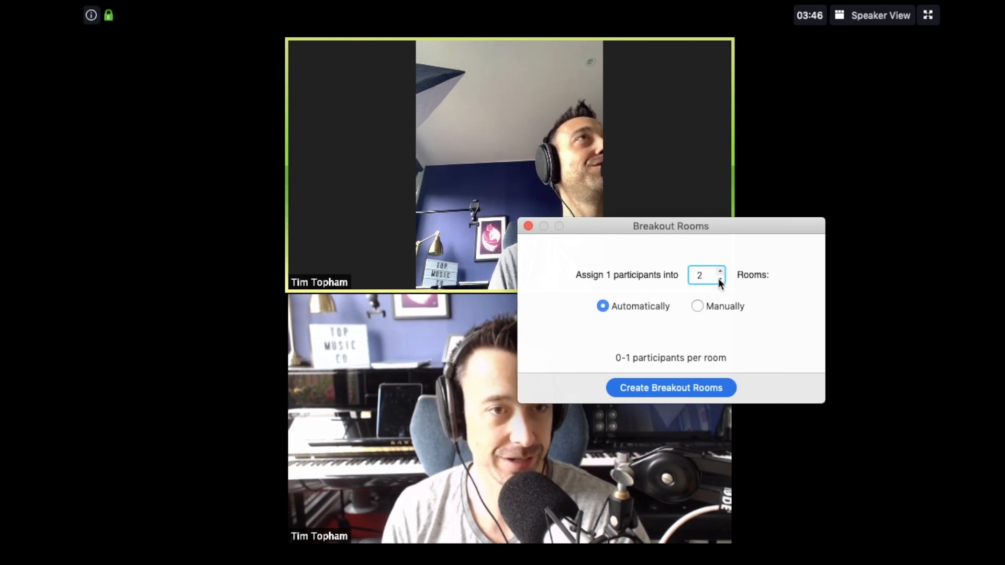
left_click(719, 279)
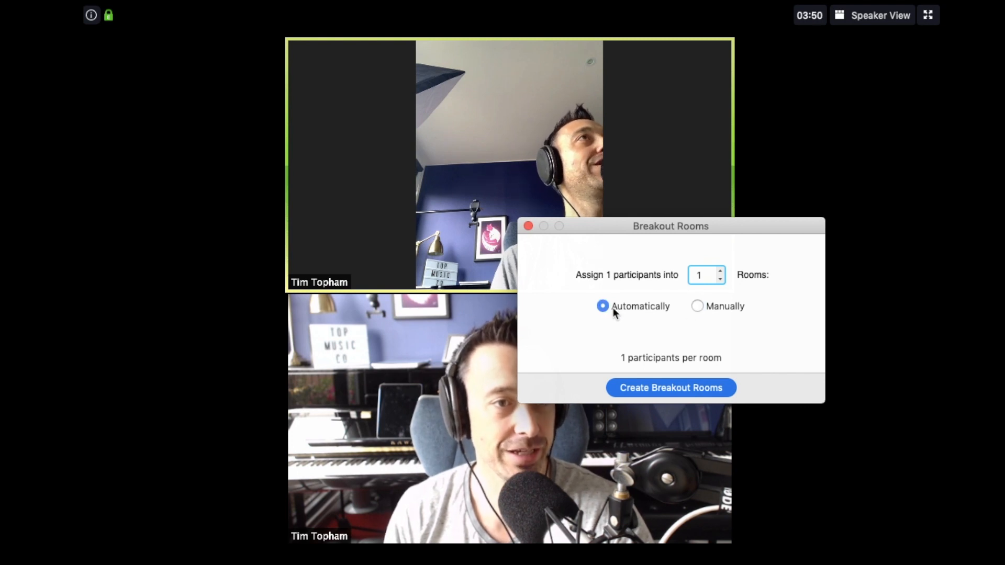
left_click(670, 387)
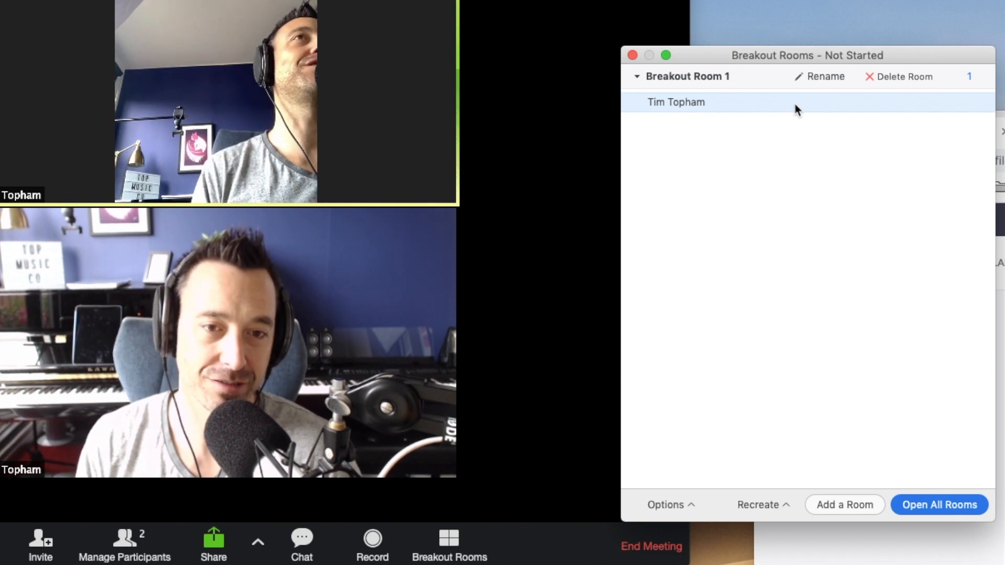
mouse_move(728, 323)
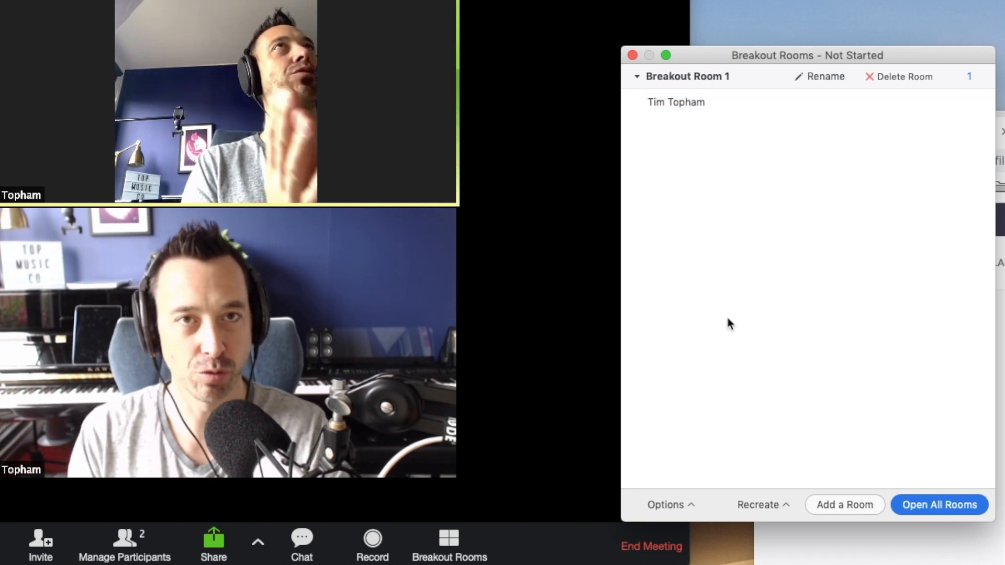